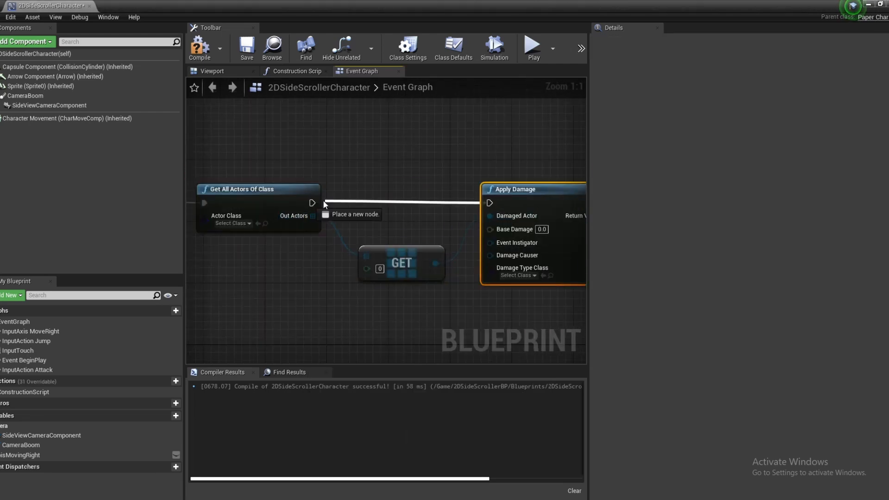
# Step: Add a Progress Bar to the enemy health bar widget canvas and resize it
pyautogui.click(247, 46)
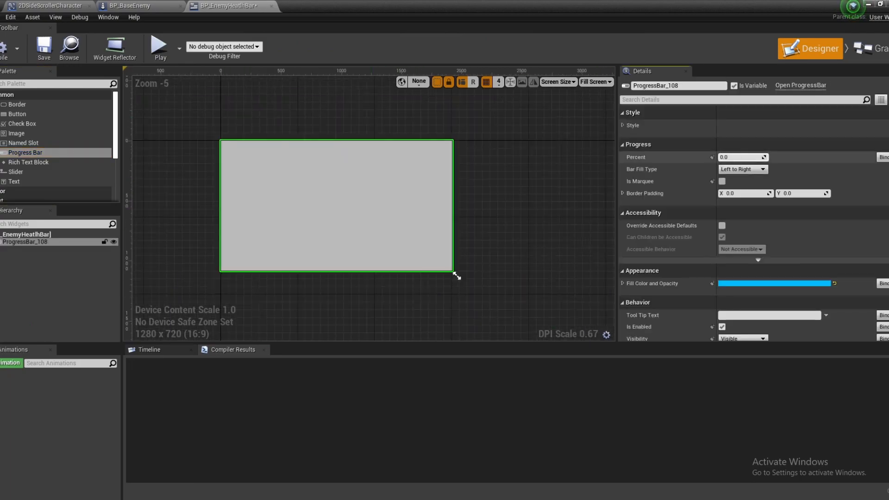
pyautogui.click(160, 47)
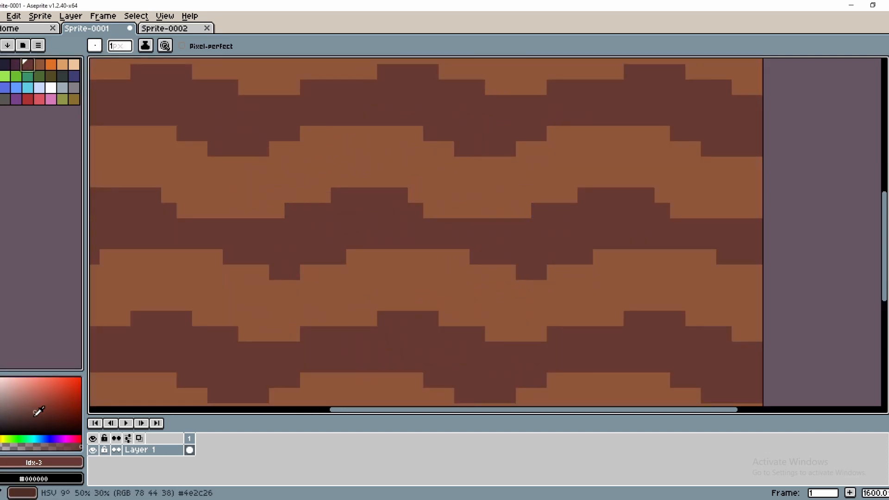
# Step: Switch between Sprite-0002 and Sprite-0001 to paint green grass along the dirt tile's top edge
pyautogui.click(165, 29)
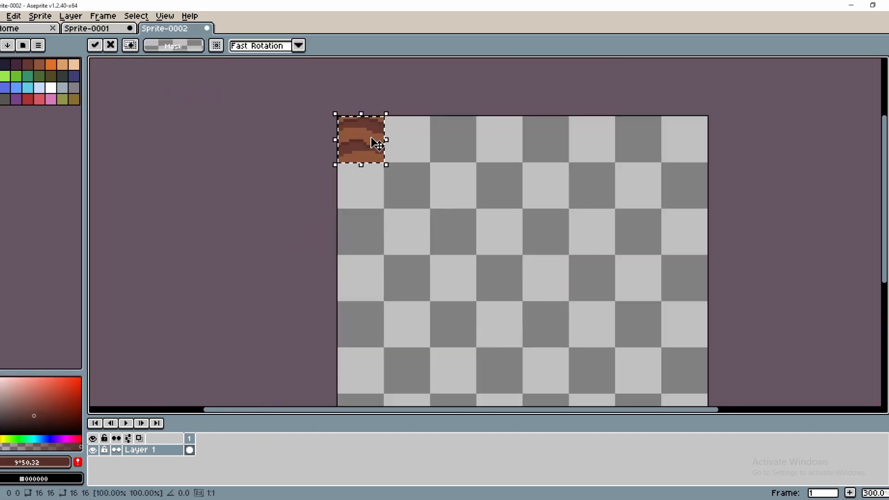
pyautogui.click(135, 15)
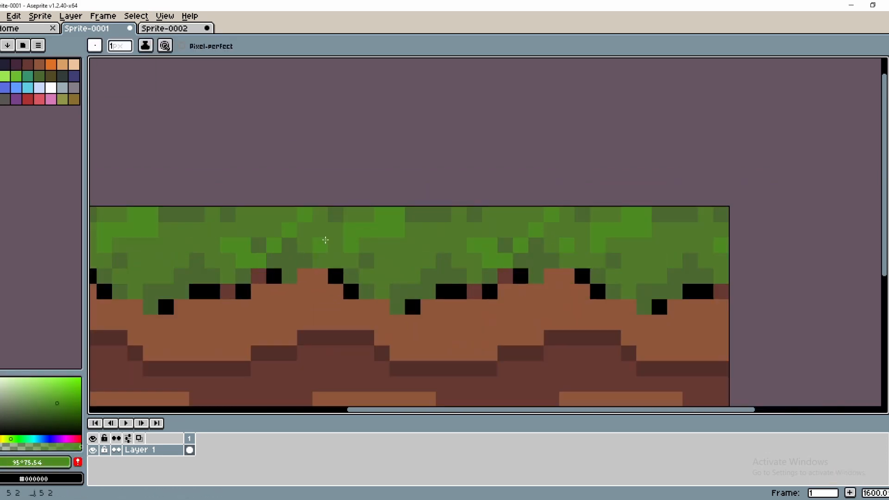
pyautogui.scroll(-3)
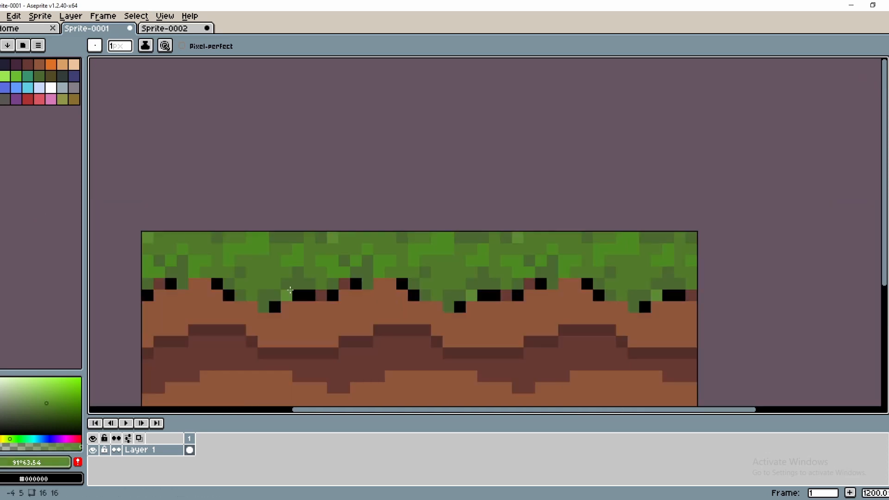
pyautogui.scroll(-3)
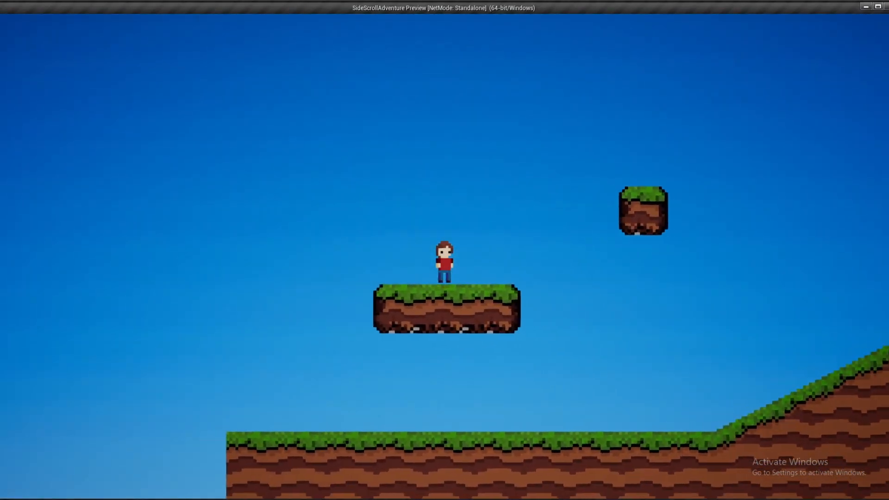
# Step: Walk the character rightward along the terrain and up the grassy slope
pyautogui.press('Right')
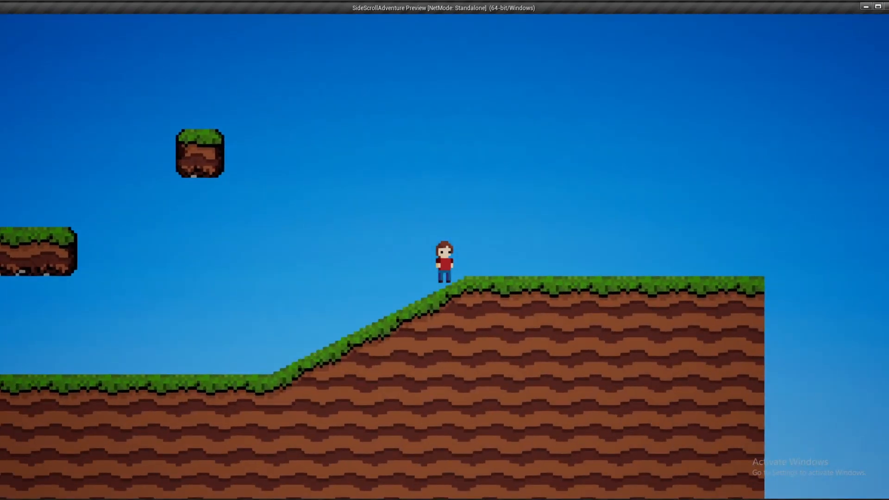
pyautogui.press('Right')
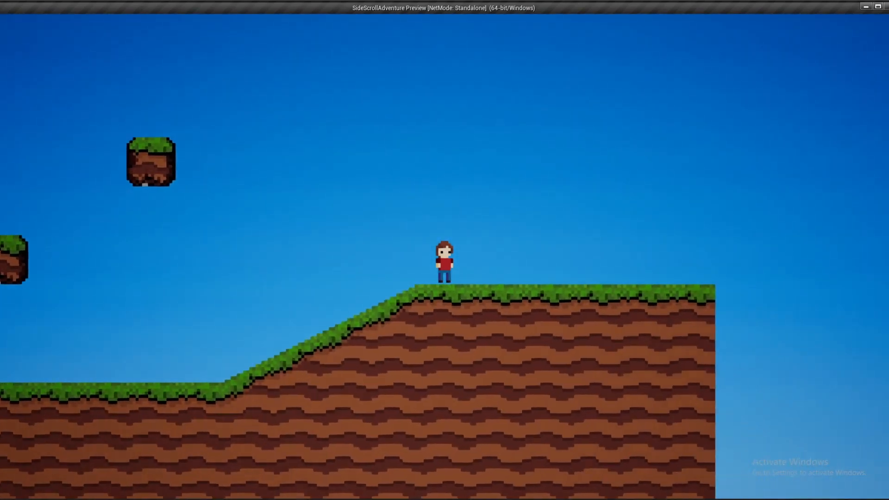